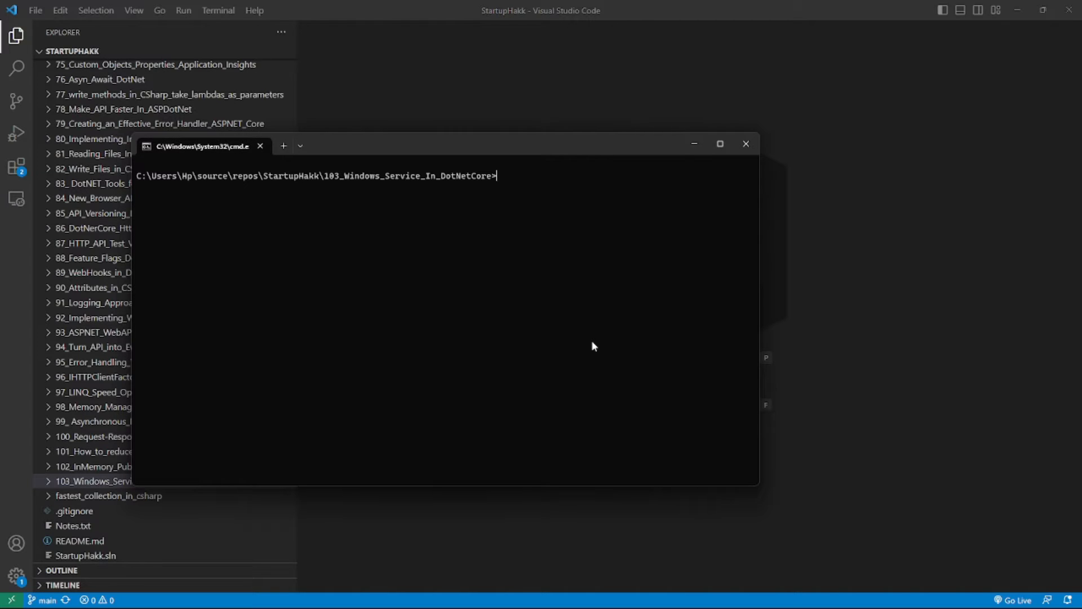
Create the Demo solution in a new WindowsServiceDemo folder and move into it.
{"action": "type", "text": "dotnet new sln -o WindowsServiceDemo -n Demo"}
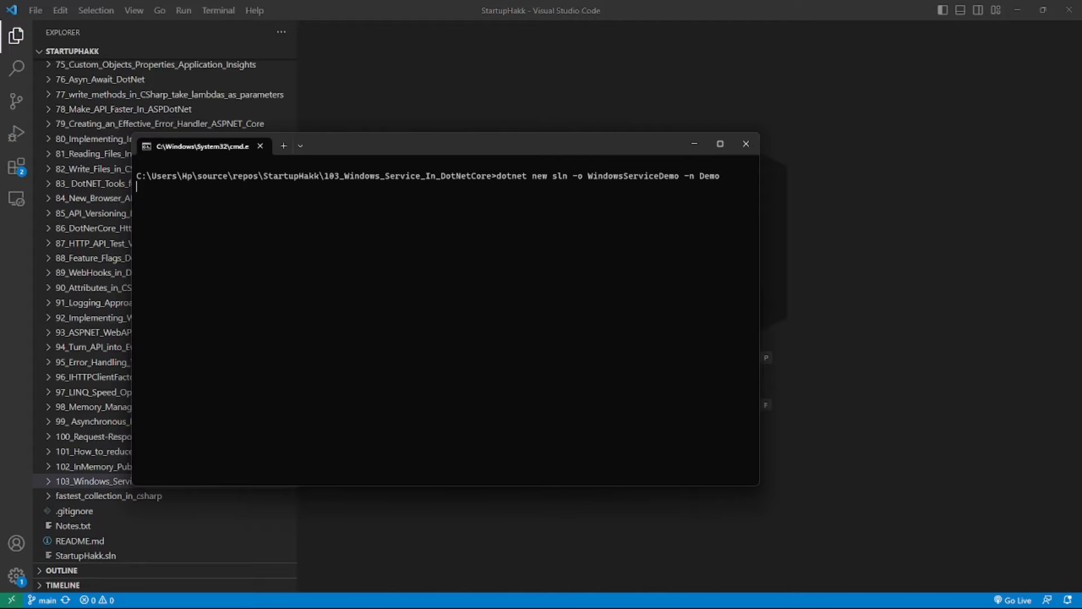
{"action": "key", "text": "Return"}
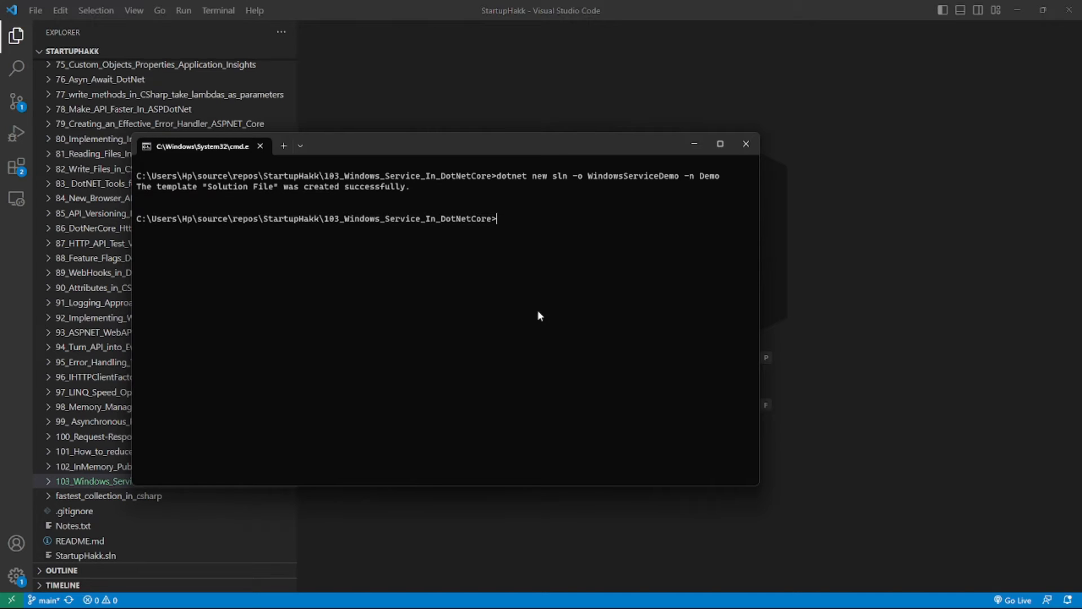
{"action": "type", "text": "cd .\\WindowsServiceDemo\\"}
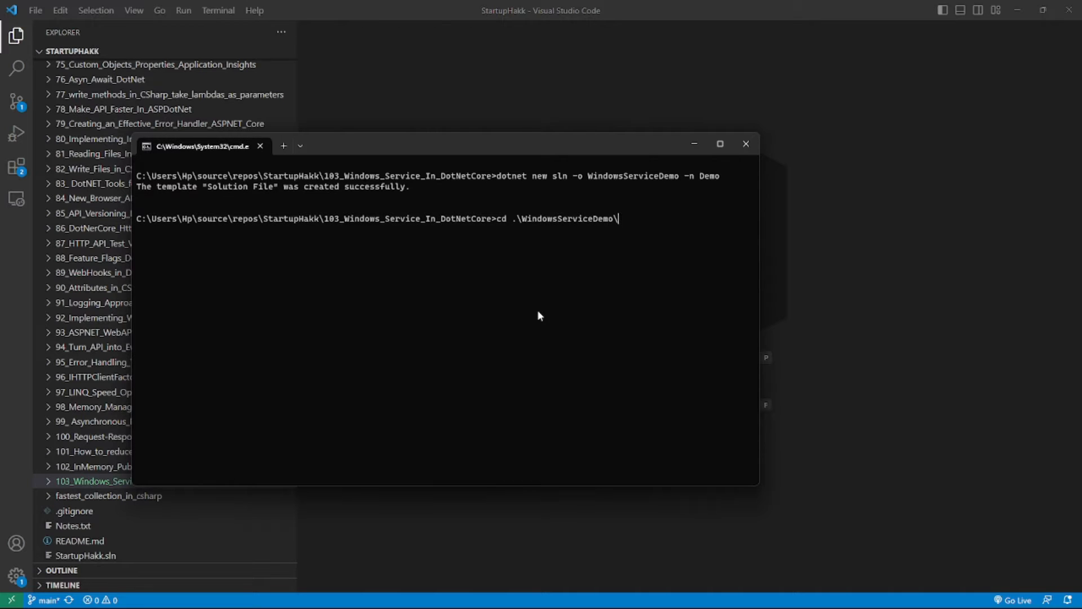
{"action": "key", "text": "Return"}
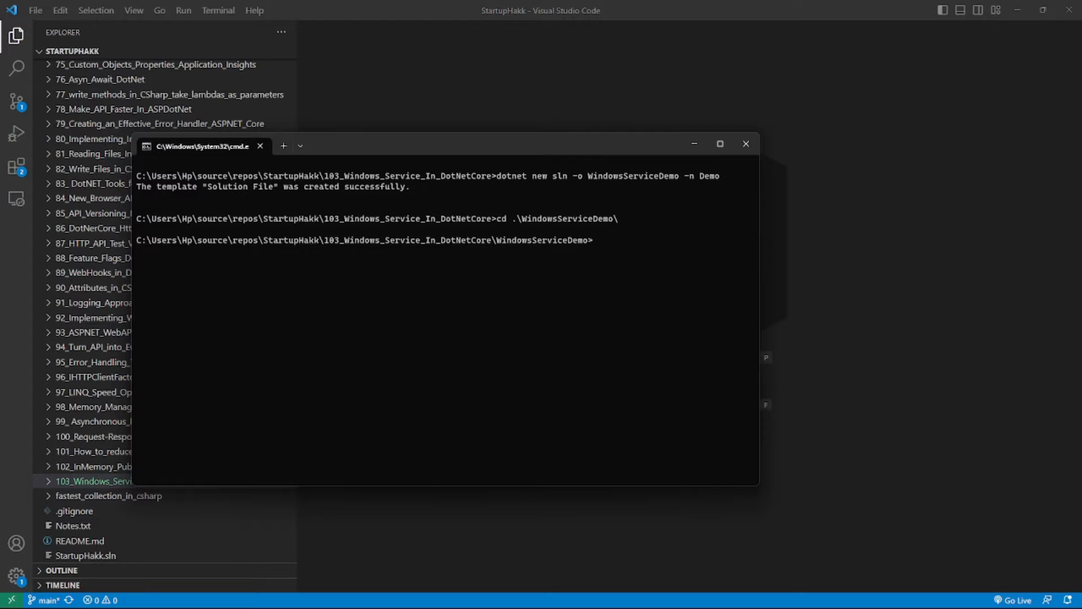
Generate the Demo worker project, add it to the solution, then enter the WindowsServices 7.0.1 package command.
{"action": "type", "text": "dotnet new worker -o Demo"}
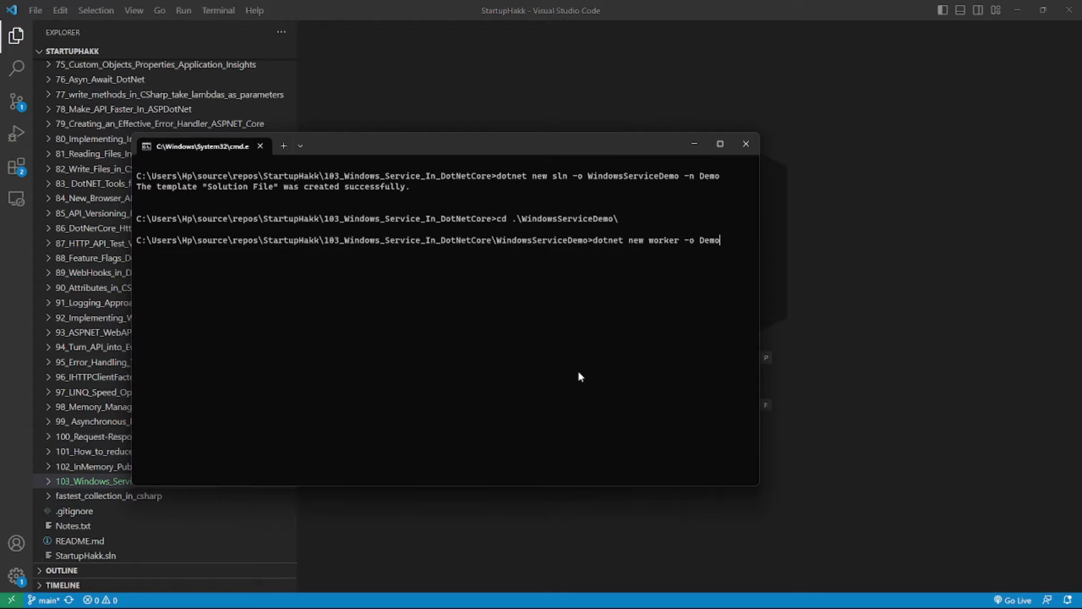
{"action": "key", "text": "Return"}
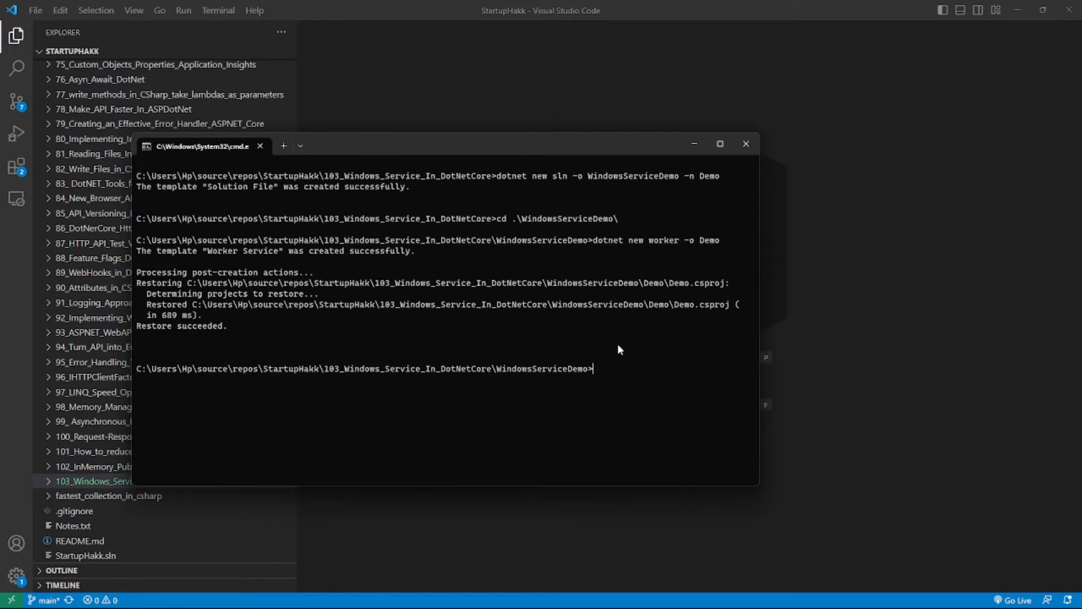
{"action": "type", "text": "dotnet sln add .\\Demo\\"}
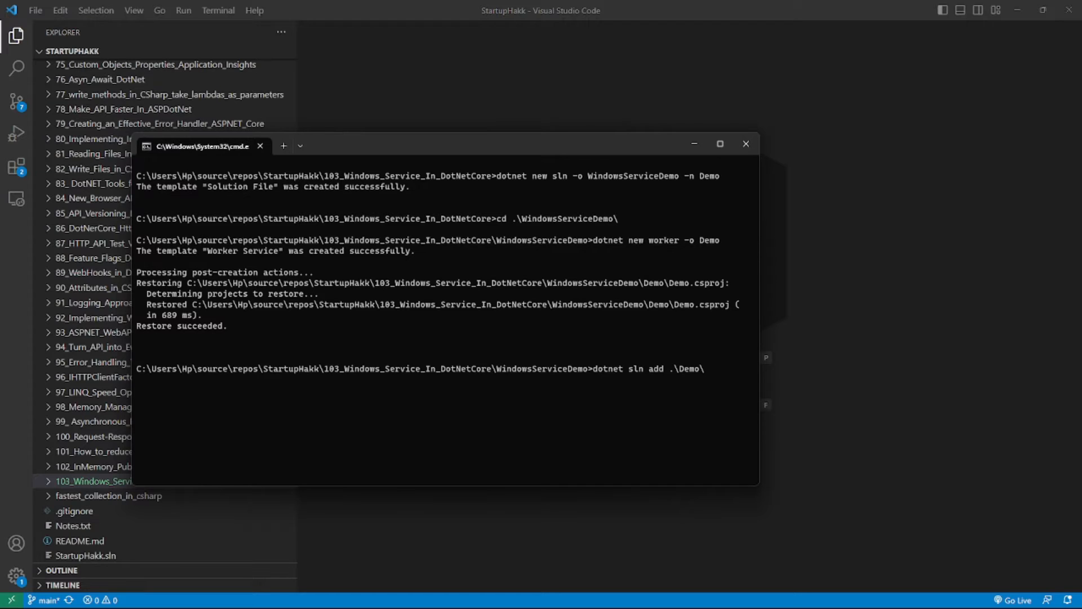
{"action": "key", "text": "Return"}
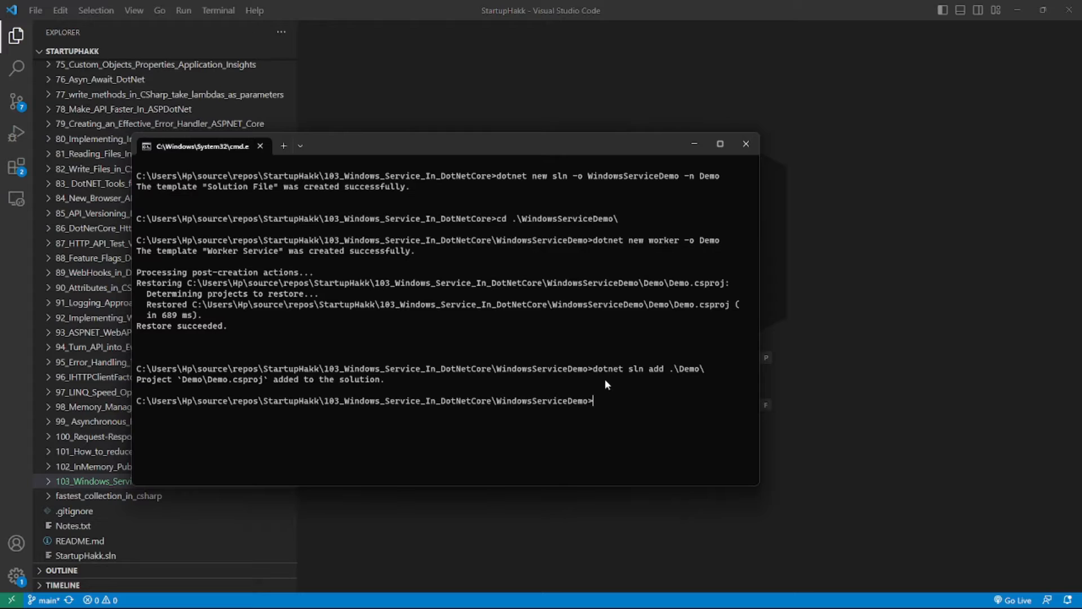
{"action": "type", "text": "dotnet add package Microsoft.Extensions.Hosting.WindowsServices --version 7.0.1"}
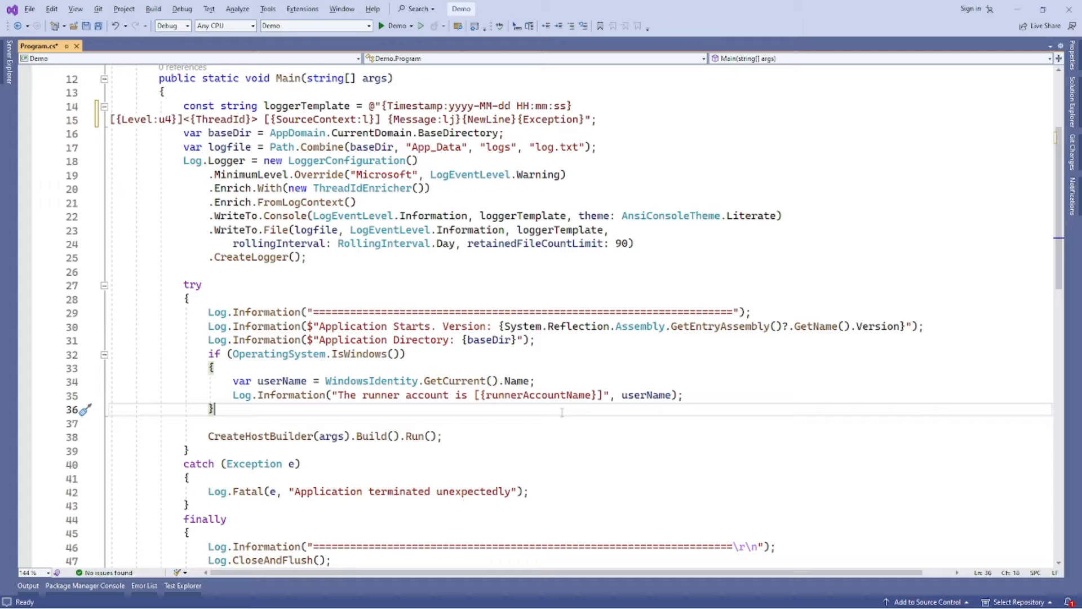
{"action": "scroll", "scroll_direction": "down", "scroll_amount": 3}
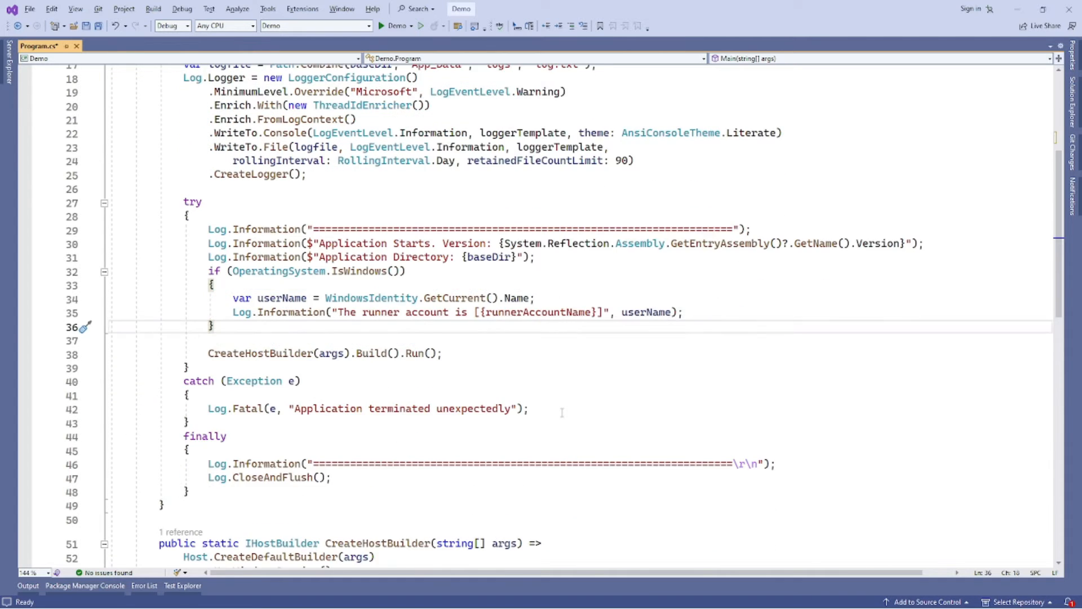
{"action": "scroll", "scroll_direction": "down", "scroll_amount": 3}
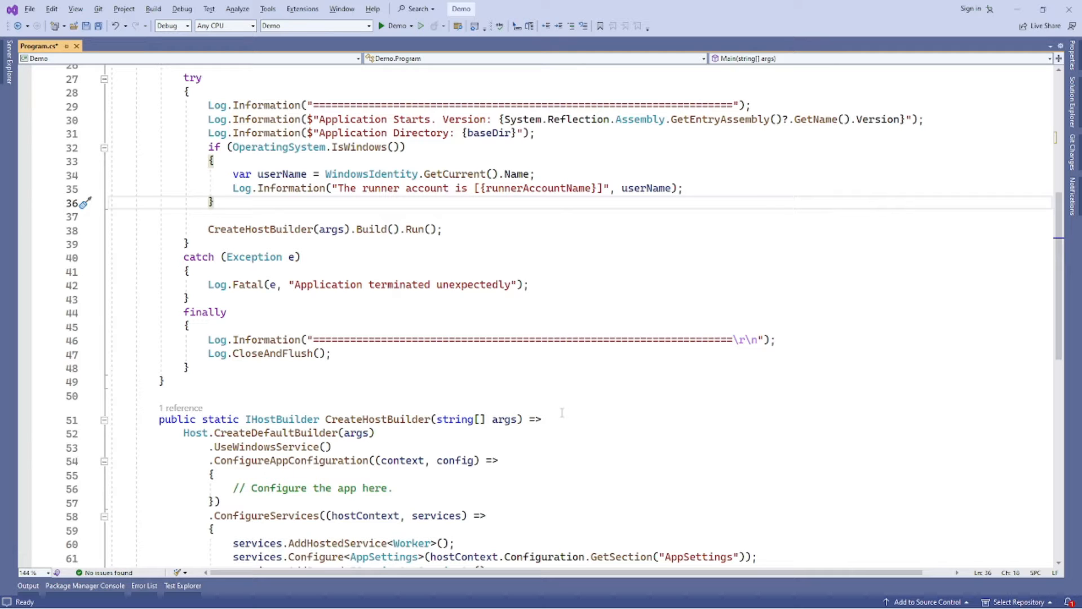
{"action": "scroll", "scroll_direction": "up", "scroll_amount": 3}
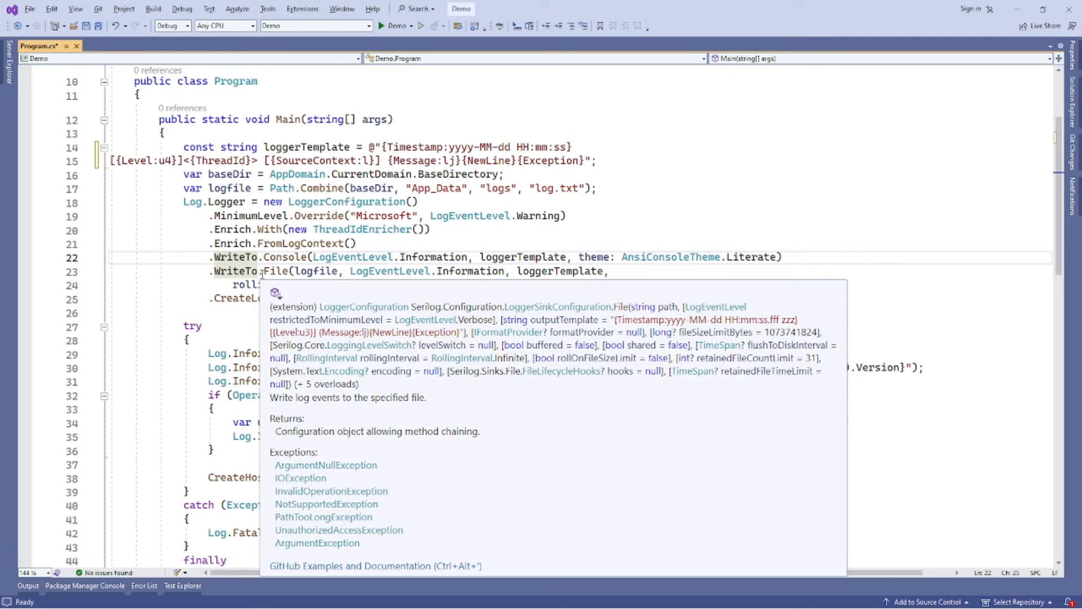
{"action": "scroll", "scroll_direction": "down", "scroll_amount": 3}
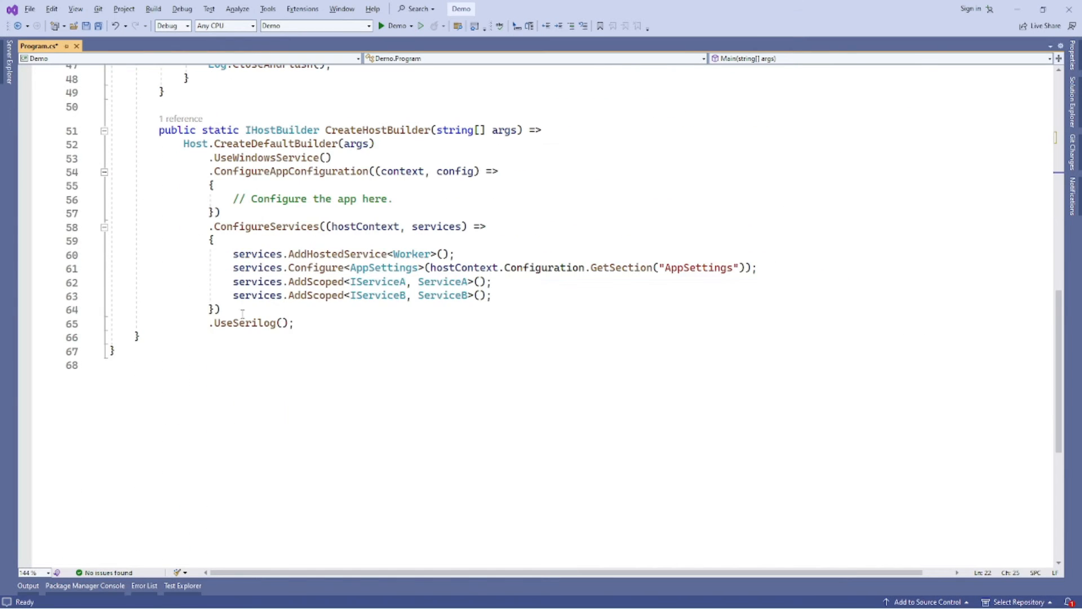
{"action": "mouse_move", "coordinate": [244, 322]}
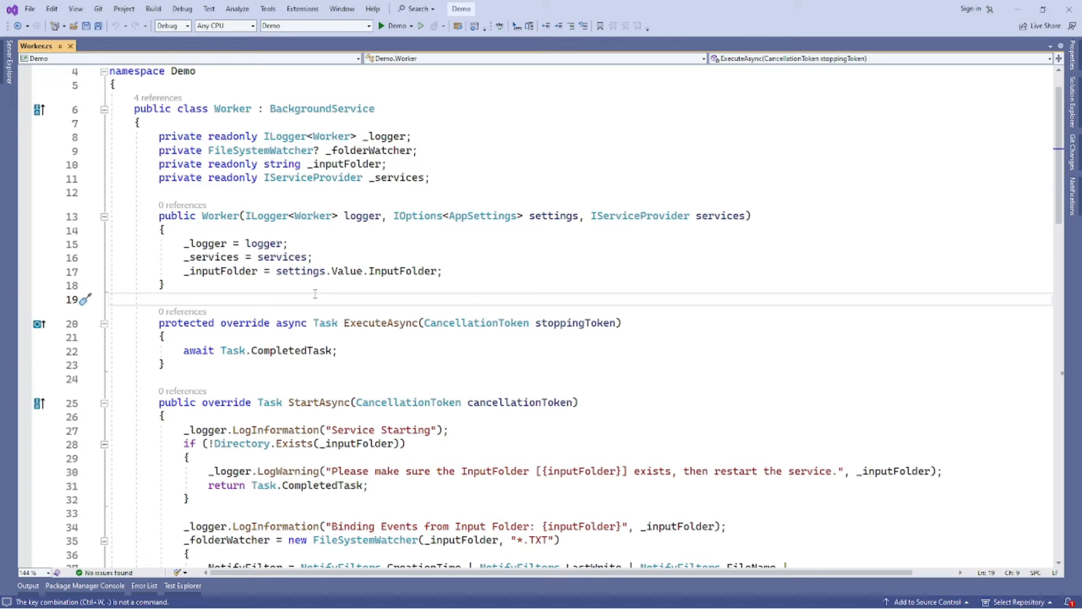
Scroll through the code, ending on appsettings.json with InputFolder C:\temp.
{"action": "scroll", "scroll_direction": "down", "scroll_amount": 3}
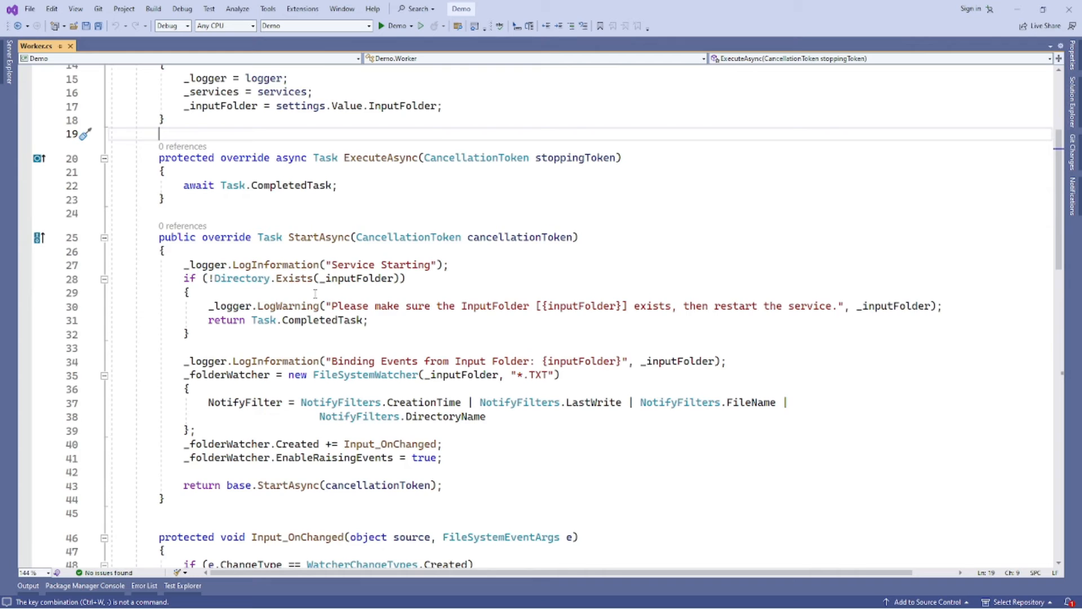
{"action": "scroll", "scroll_direction": "down", "scroll_amount": 3}
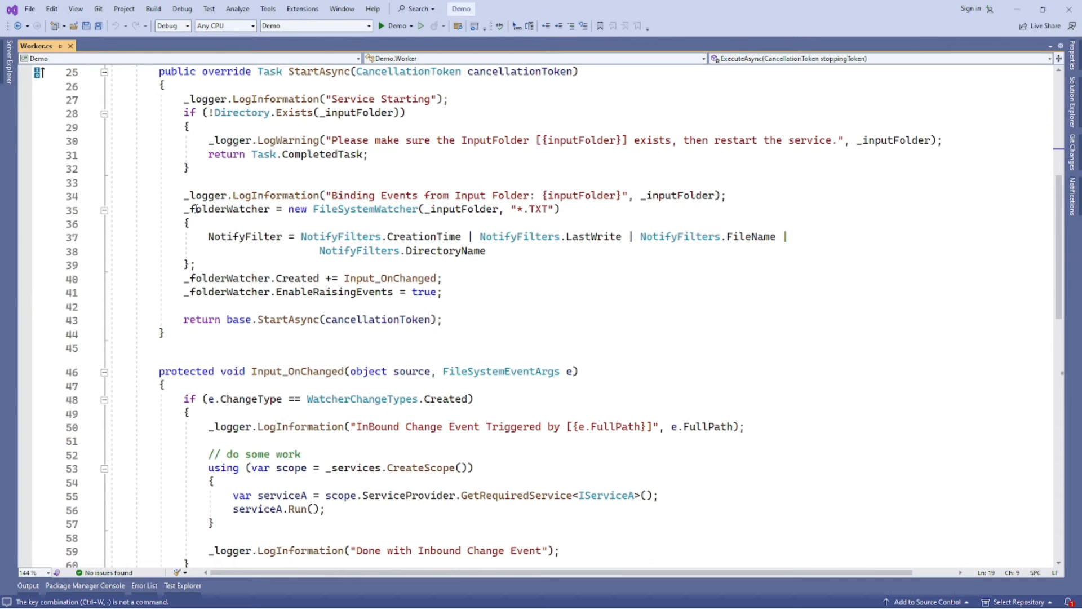
{"action": "mouse_move", "coordinate": [379, 208]}
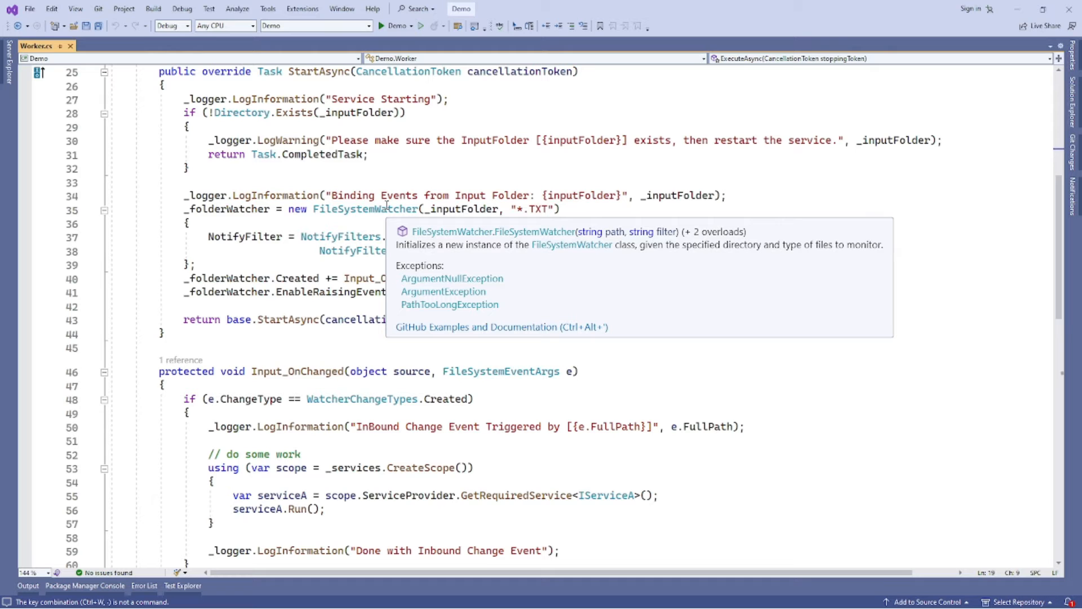
{"action": "scroll", "scroll_direction": "down", "scroll_amount": 3}
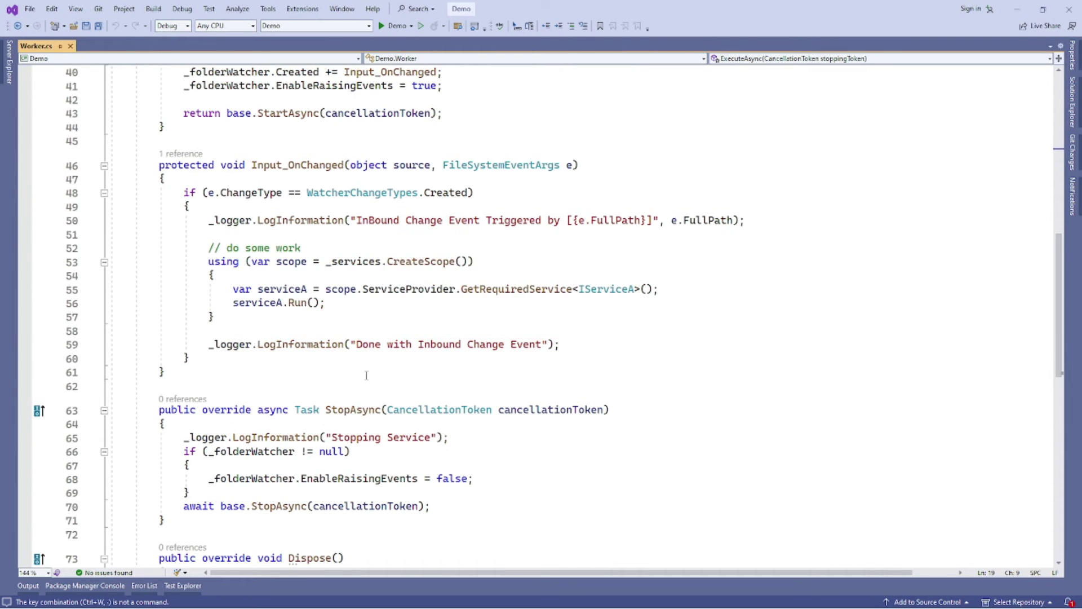
{"action": "scroll", "scroll_direction": "down", "scroll_amount": 3}
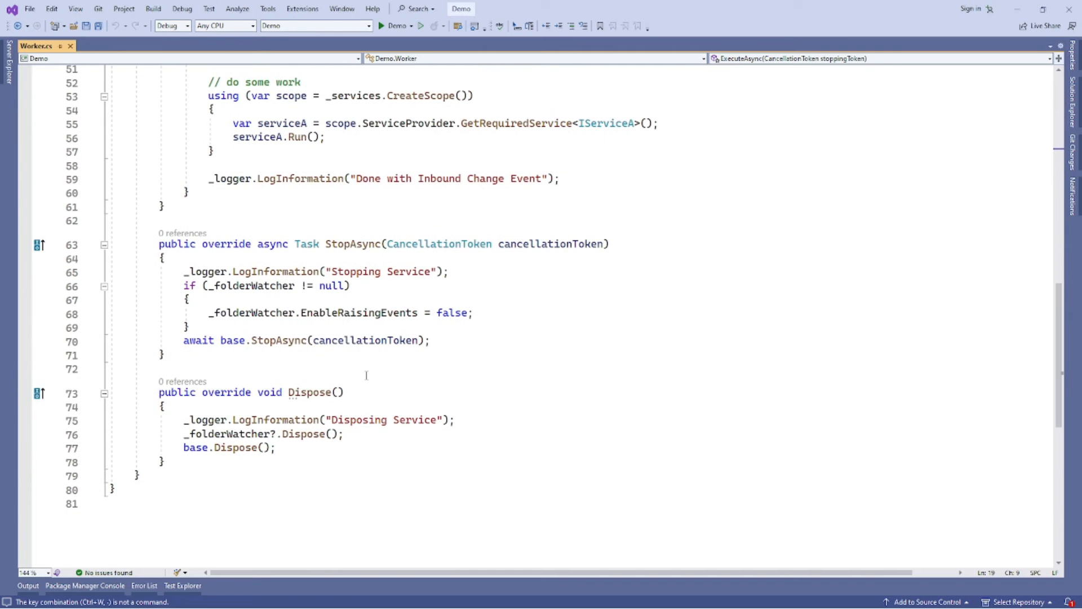
{"action": "scroll", "scroll_direction": "up", "scroll_amount": 3}
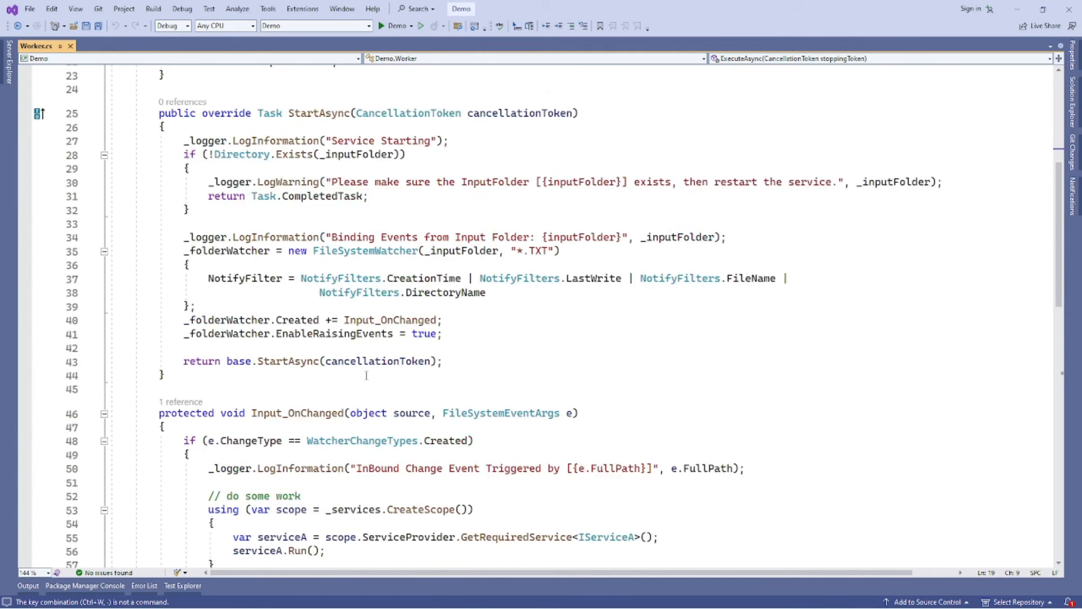
{"action": "scroll", "scroll_direction": "up", "scroll_amount": 3}
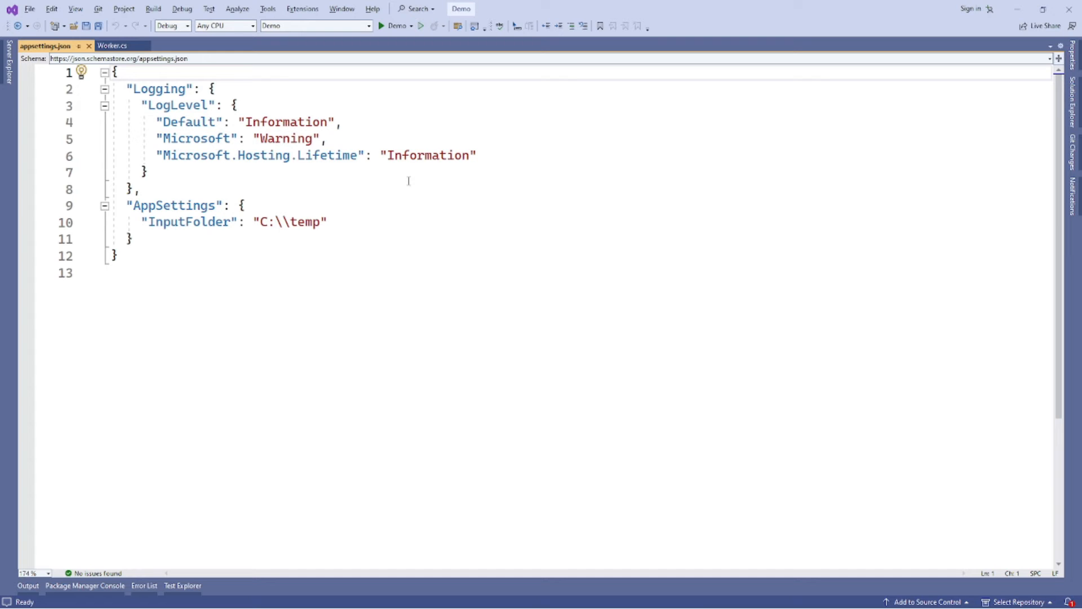
Show Program.cs registering AppSettings and the scoped ServiceA and ServiceB.
{"action": "left_click", "coordinate": [115, 72]}
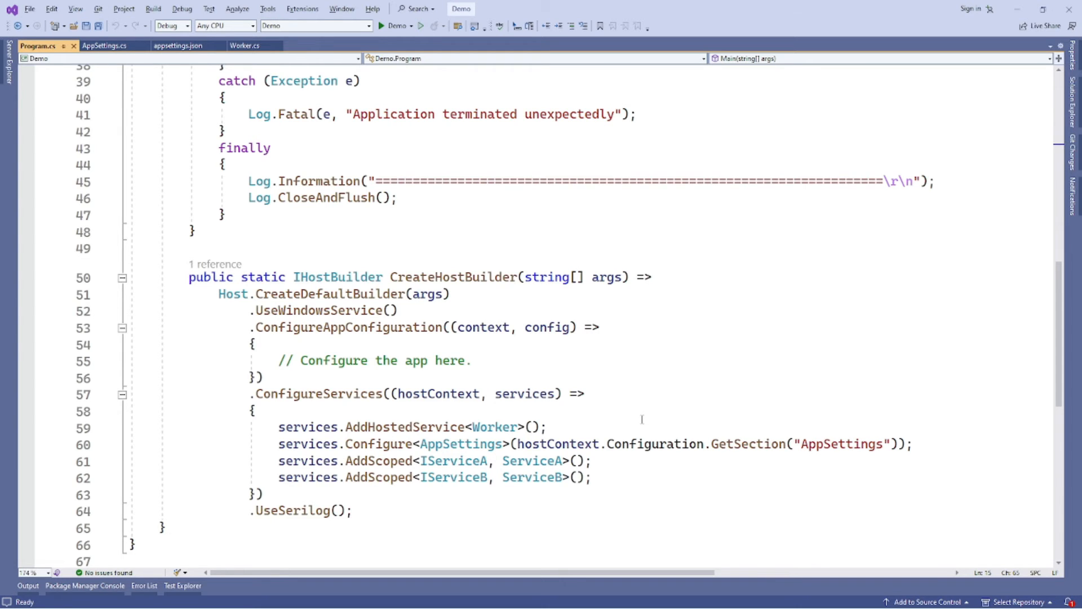
Glance at Worker.cs, then bring up ServiceA.cs with its logger and IServiceB.
{"action": "left_click", "coordinate": [245, 46]}
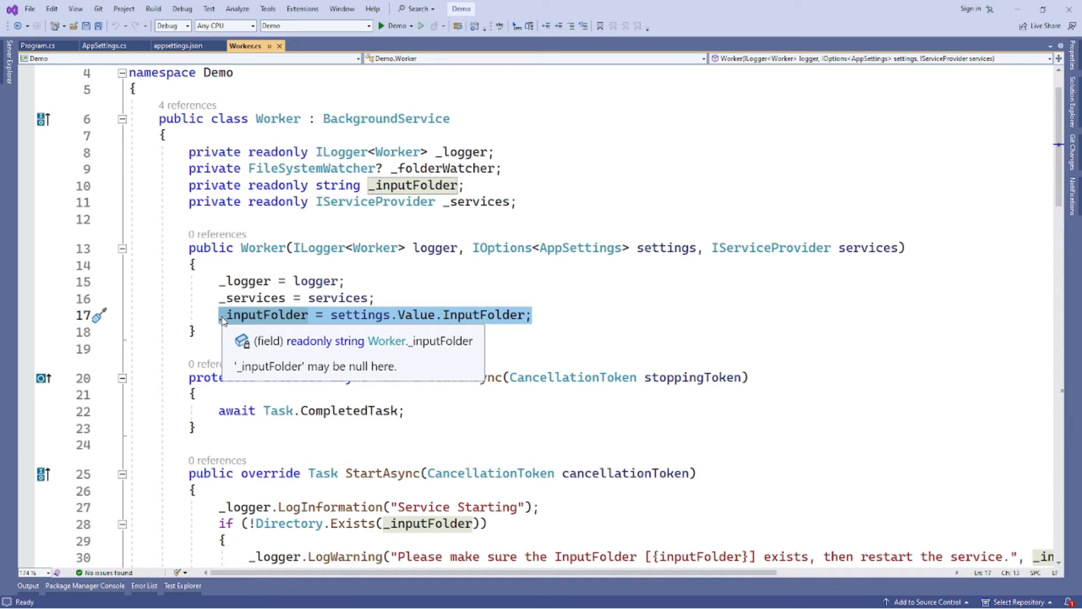
{"action": "left_click", "coordinate": [97, 45]}
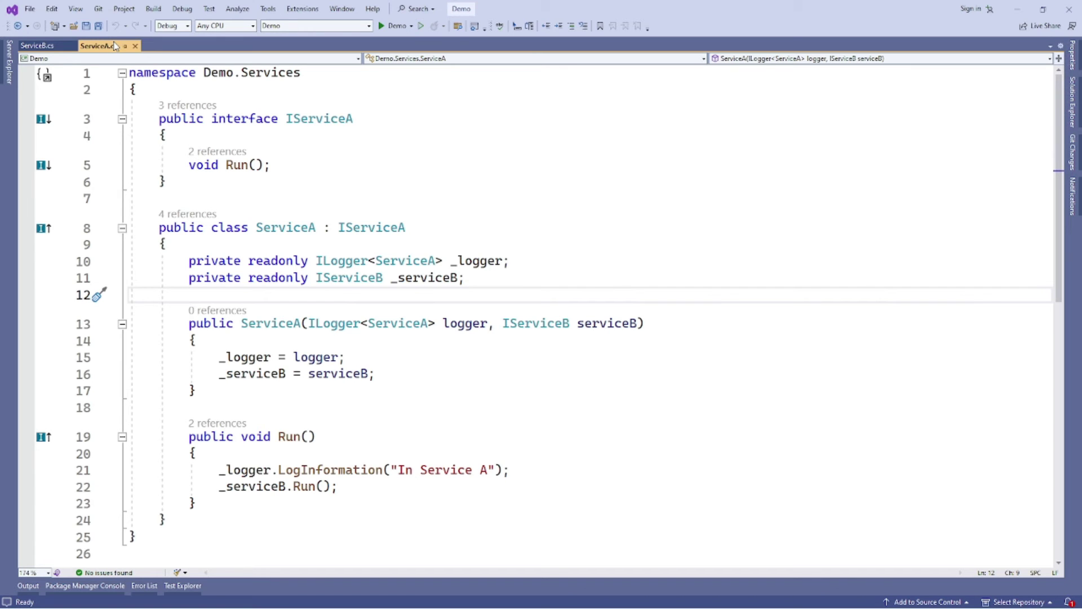
Review ServiceA.cs, then return to Worker.cs and its IServiceProvider constructor.
{"action": "left_click", "coordinate": [189, 295]}
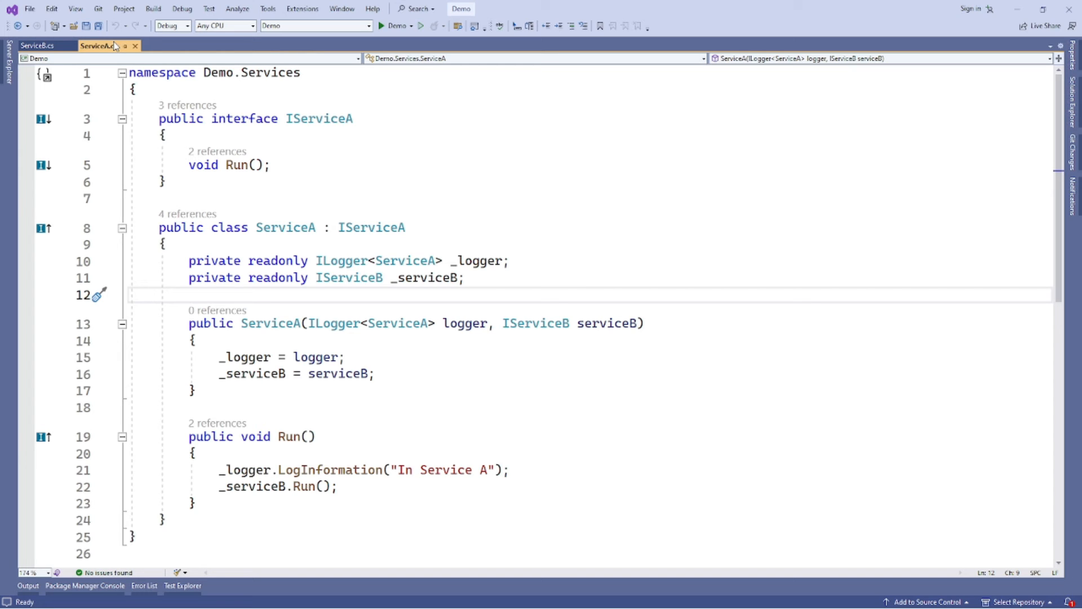
{"action": "left_click", "coordinate": [188, 294]}
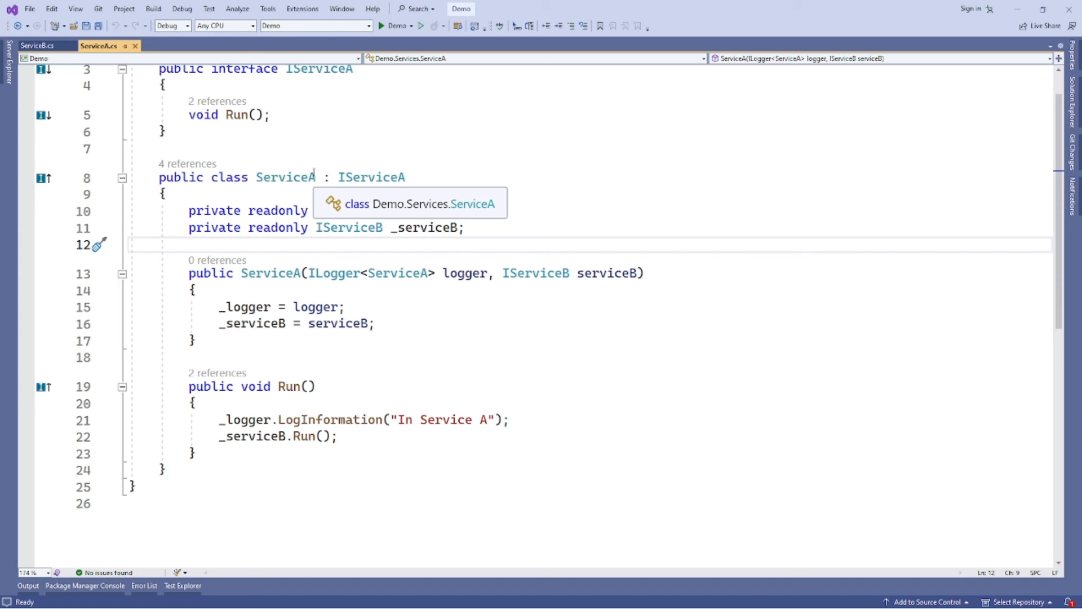
{"action": "left_click", "coordinate": [38, 45]}
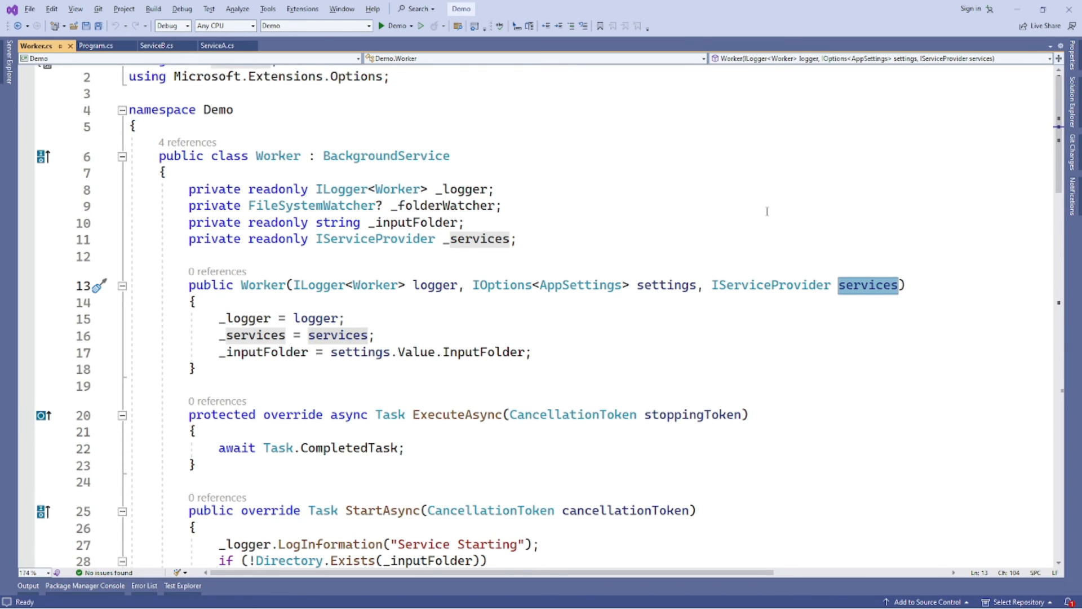
{"action": "mouse_move", "coordinate": [364, 324]}
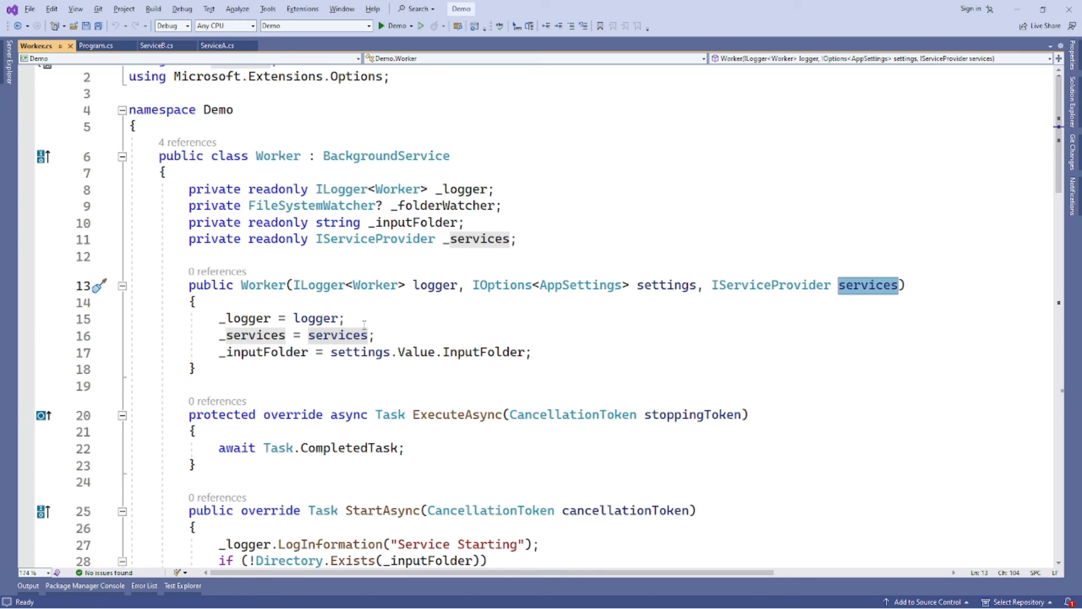
{"action": "mouse_move", "coordinate": [255, 334]}
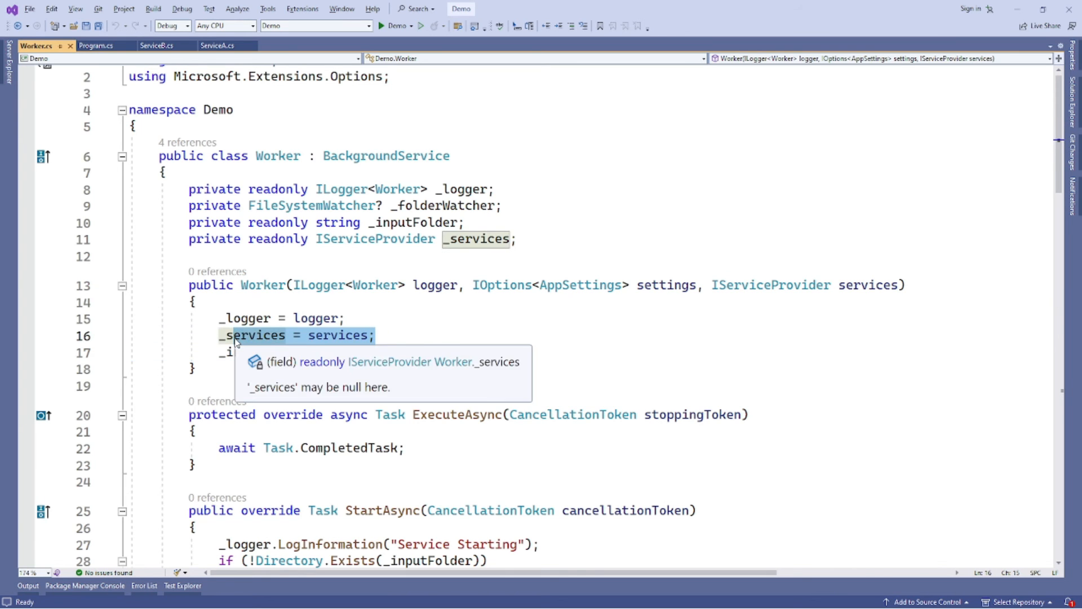
Switch to the cmd.bat script with sc create, start, stop and delete commands.
{"action": "left_click", "coordinate": [376, 239]}
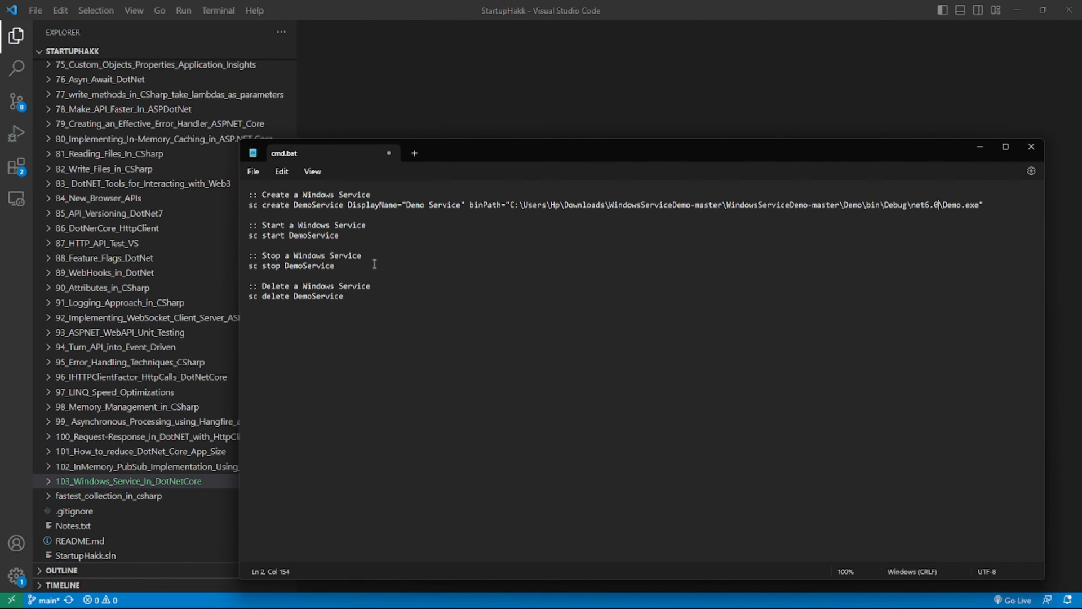
{"action": "mouse_move", "coordinate": [288, 162]}
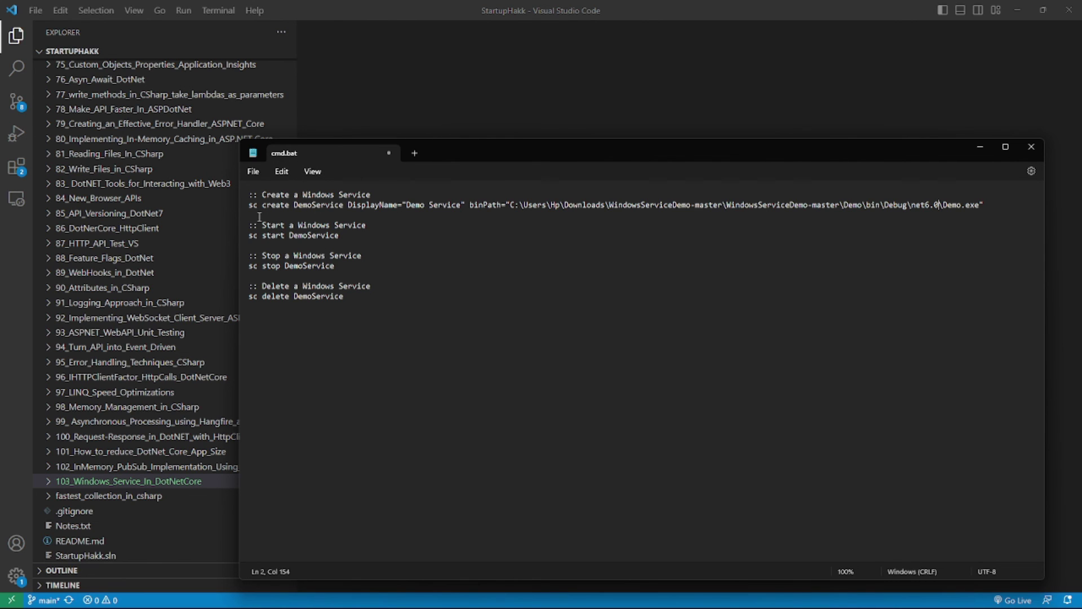
{"action": "mouse_move", "coordinate": [295, 216]}
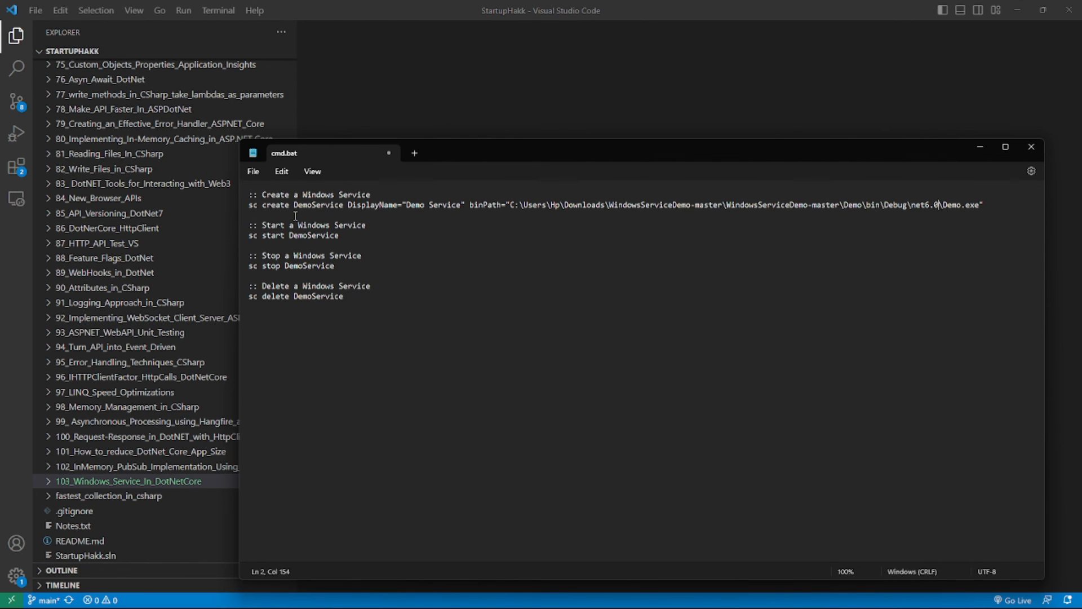
{"action": "mouse_move", "coordinate": [403, 325]}
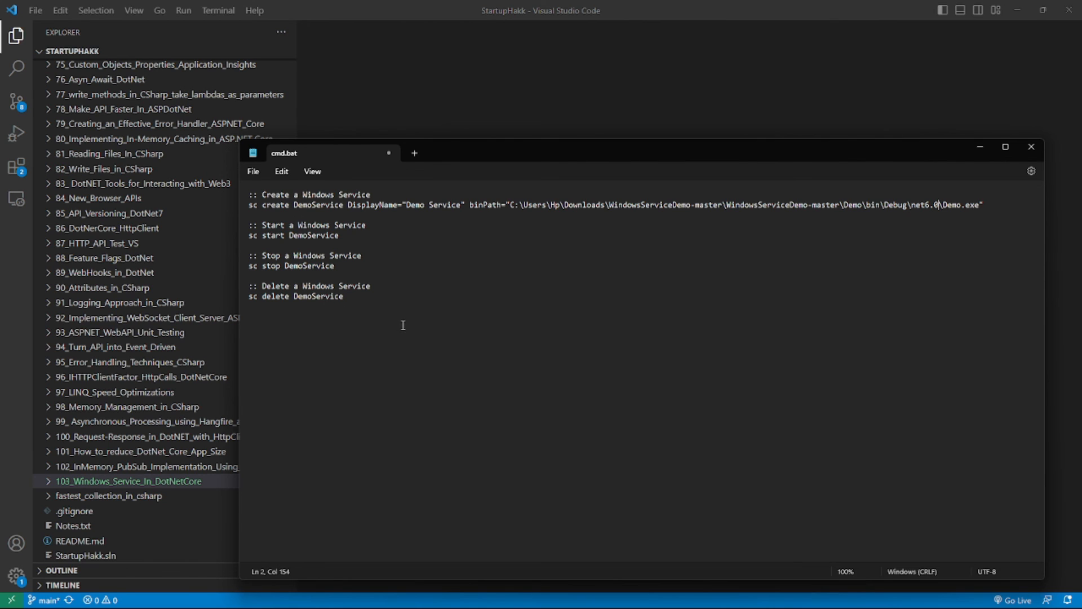
{"action": "mouse_move", "coordinate": [385, 209]}
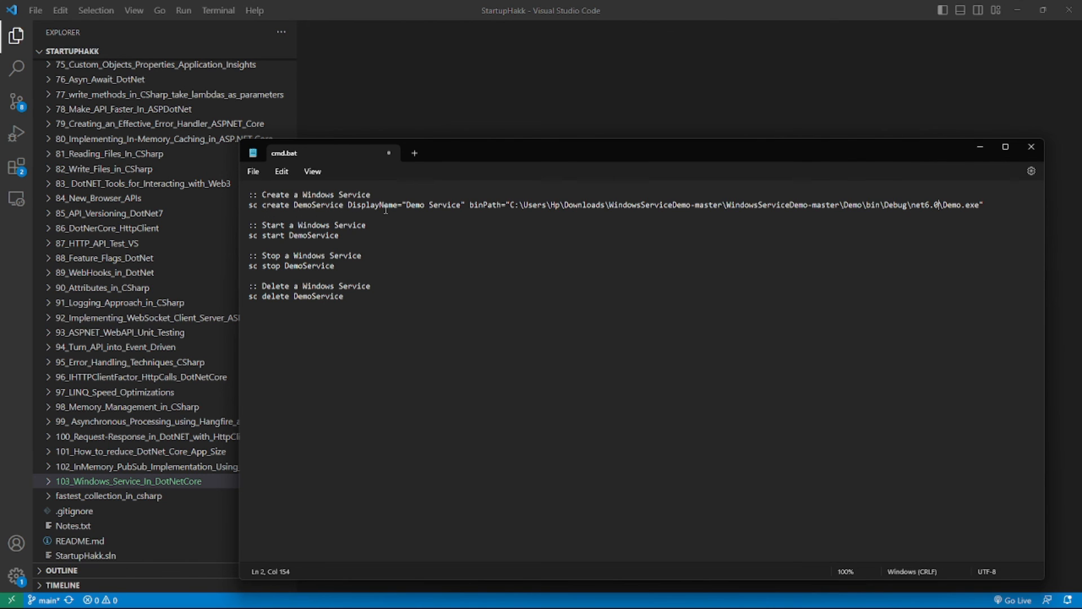
{"action": "mouse_move", "coordinate": [286, 228]}
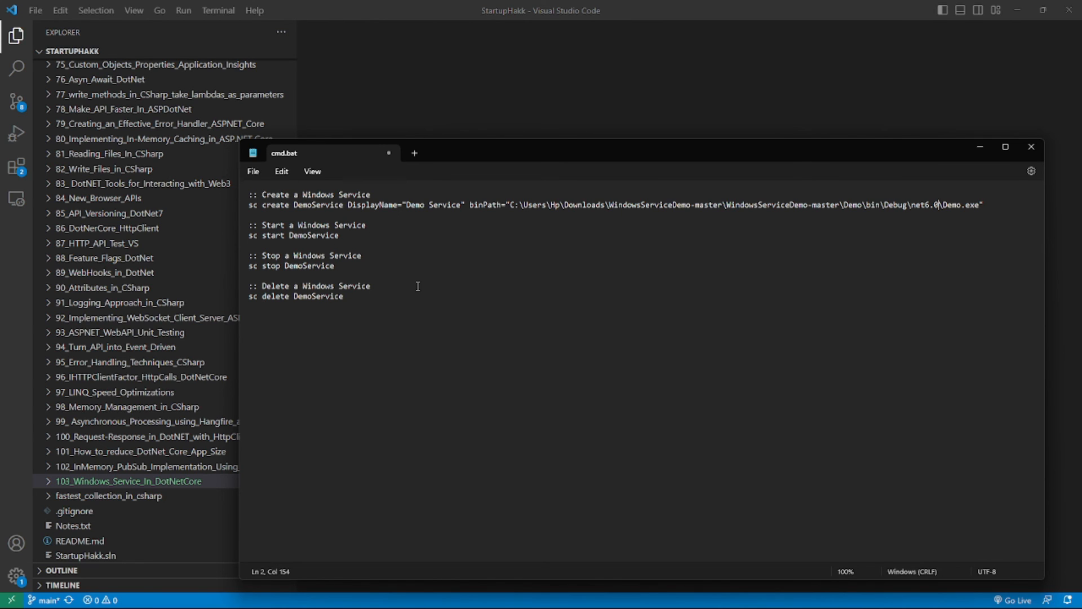
{"action": "mouse_move", "coordinate": [953, 182]}
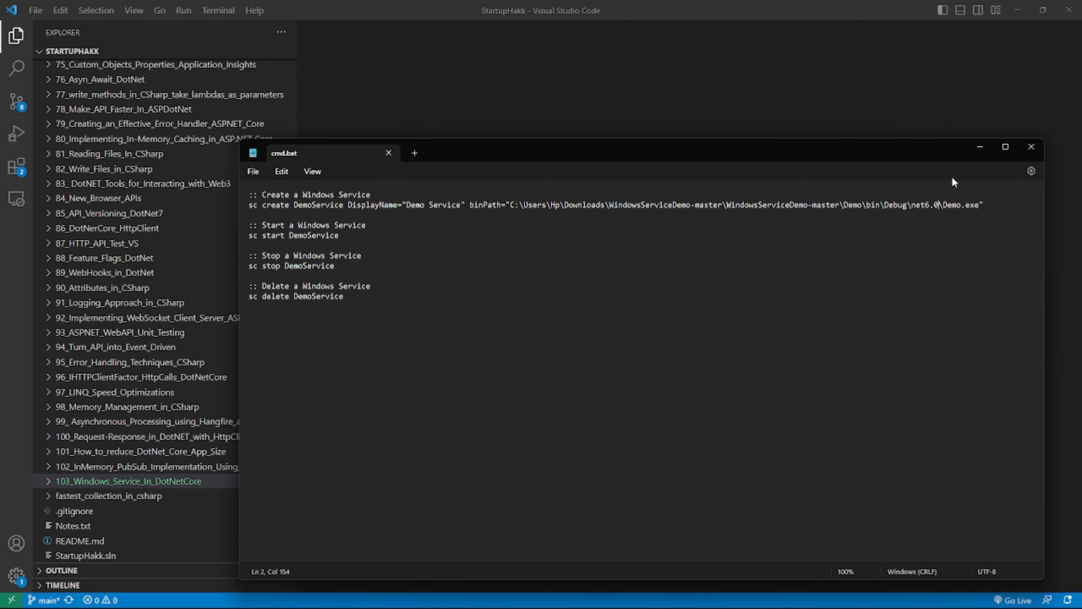
Close the Notepad view of cmd.bat to reach its folder in File Explorer.
{"action": "right_click", "coordinate": [34, 122]}
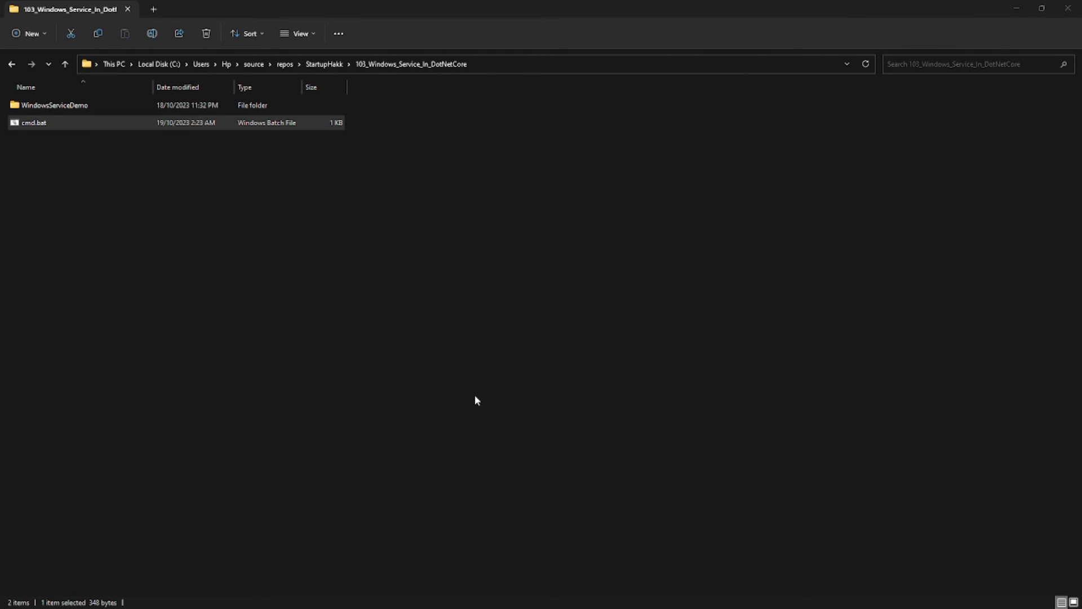
{"action": "mouse_move", "coordinate": [299, 280]}
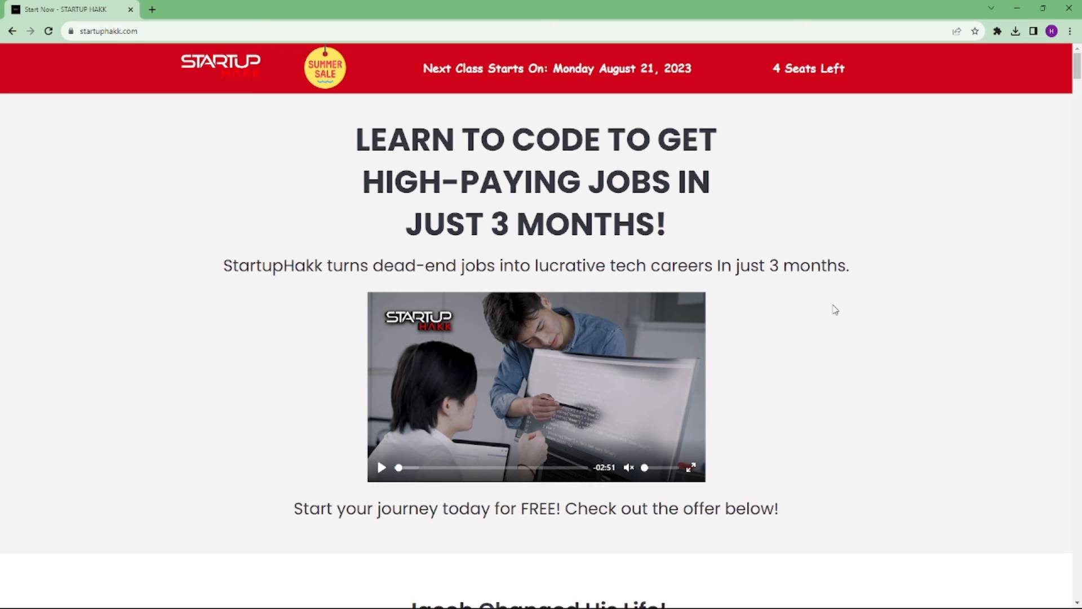
Scroll the StartupHakk website down to Jacob Nickerl's student testimonial.
{"action": "scroll", "scroll_direction": "down", "scroll_amount": 3}
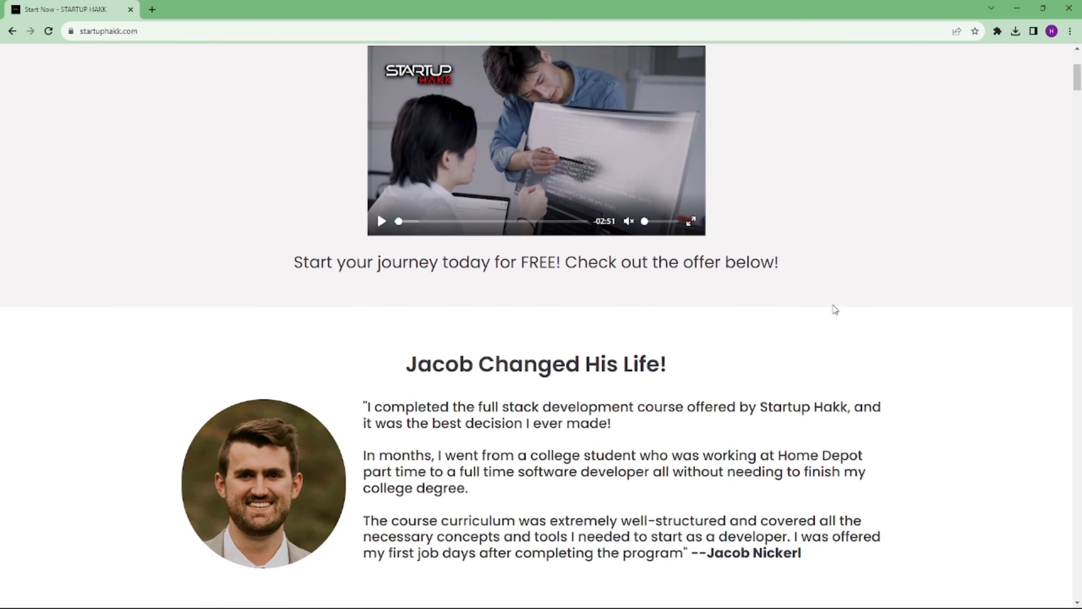